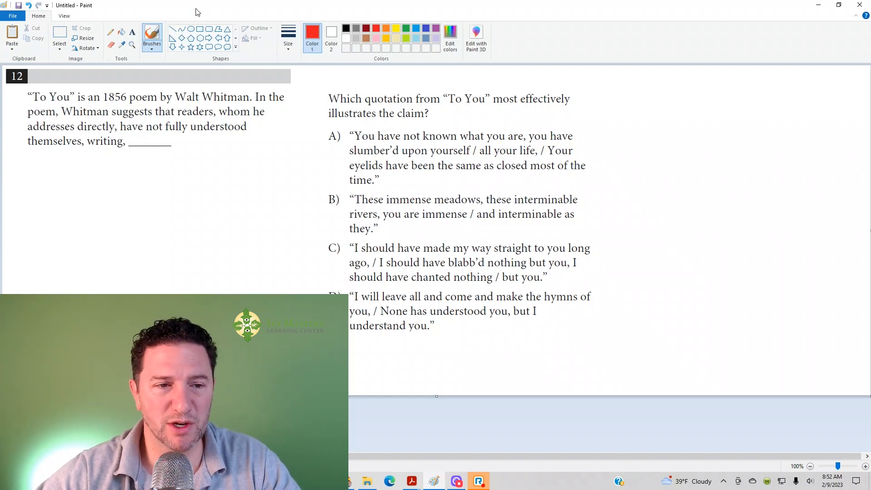
- Underline "have not fully" in the Whitman claim with a red brush stroke
left_click_drag(117, 134, 178, 134)
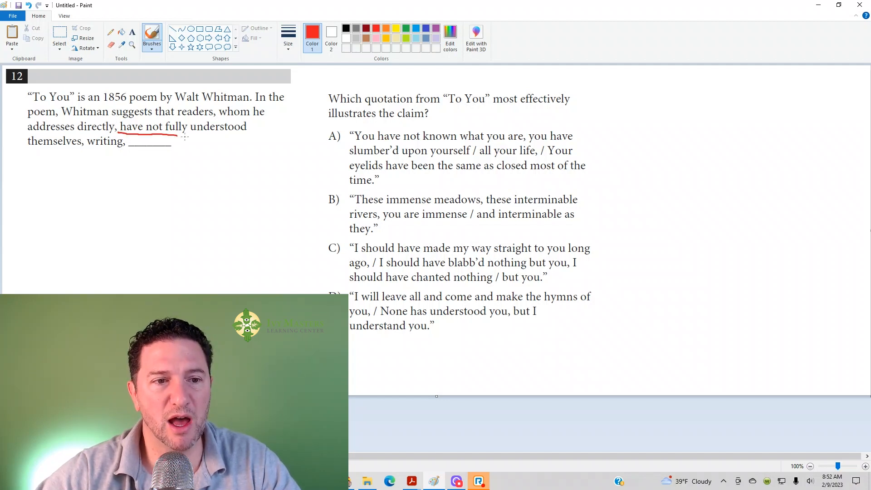